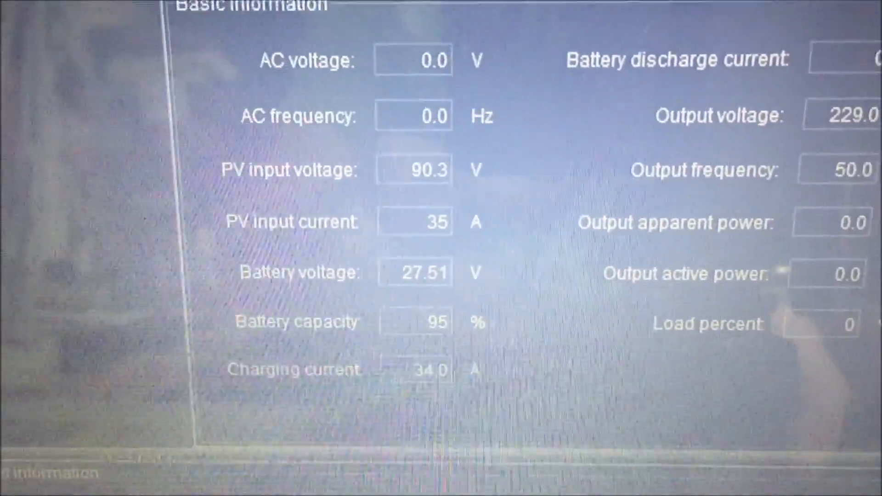
pyautogui.scroll(-3)
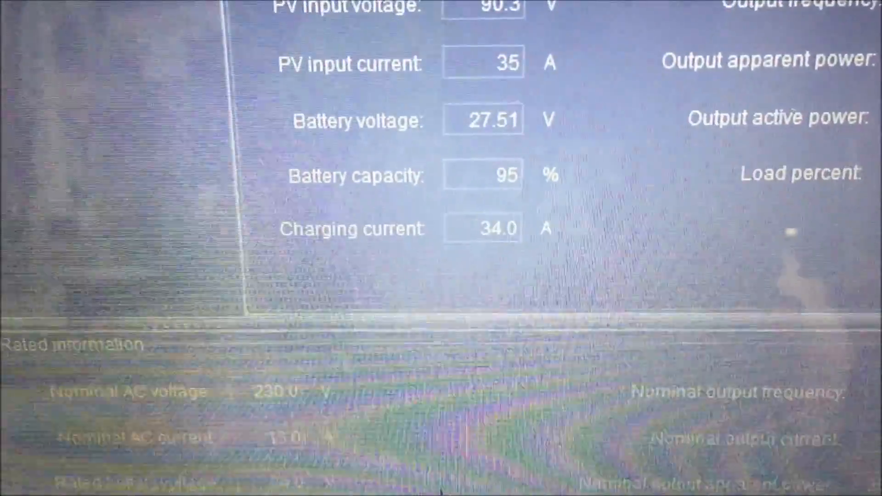